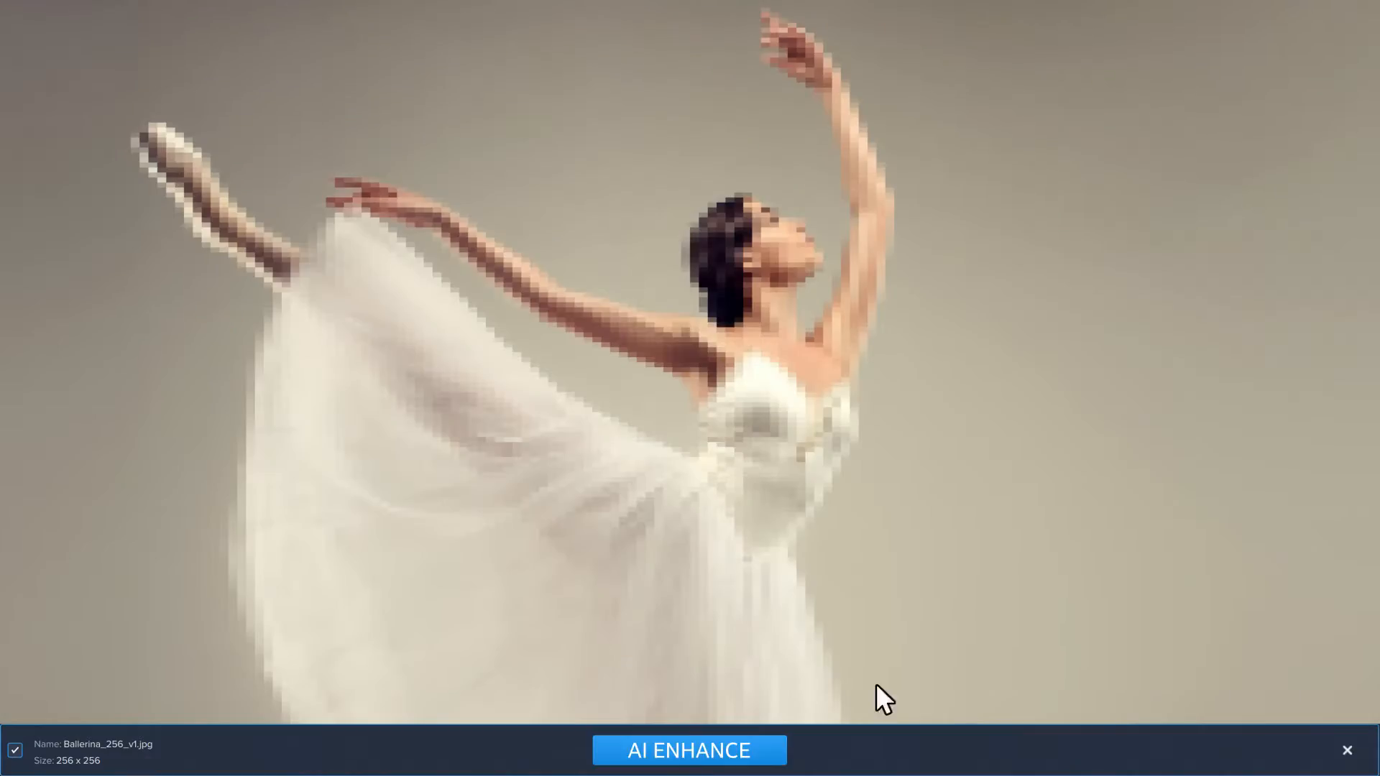
Step: Apply AI enhancement to sharpen the pixelated 256 × 256 Ballerina_256_v1.jpg photo
left_click(689, 749)
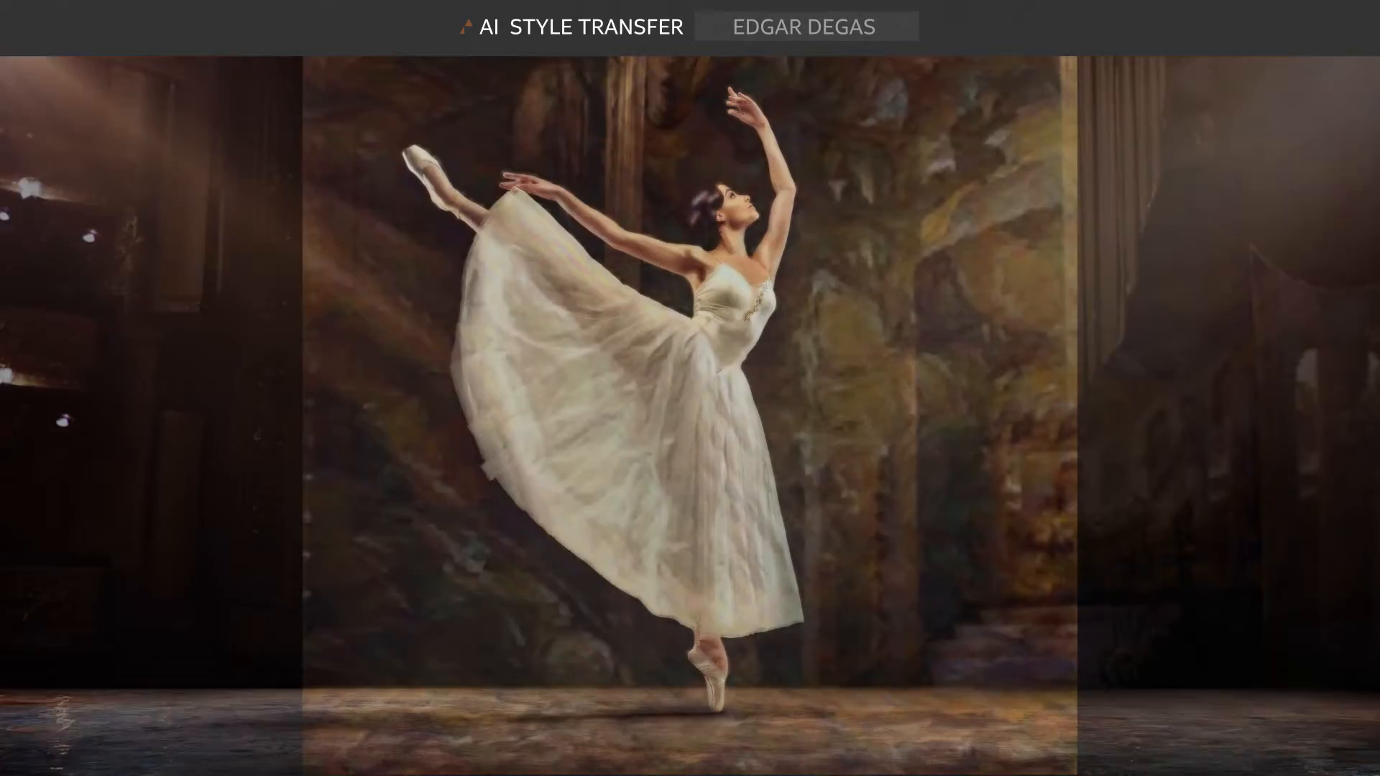